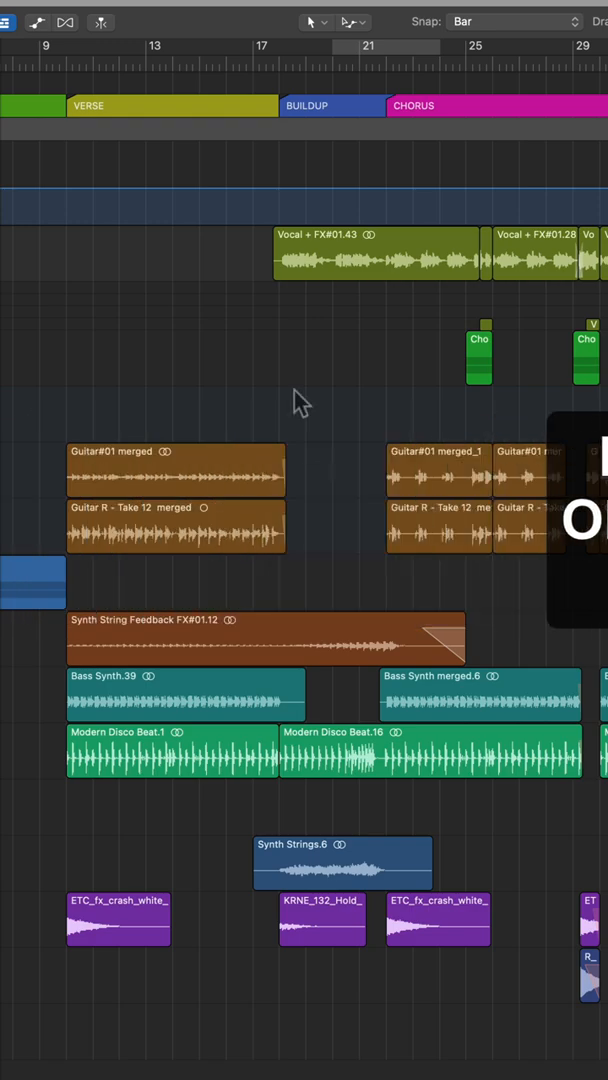
Set the cycle locators to the Verse section, bars 9–17, via its arrangement marker.
{"action": "left_click", "coordinate": [171, 105]}
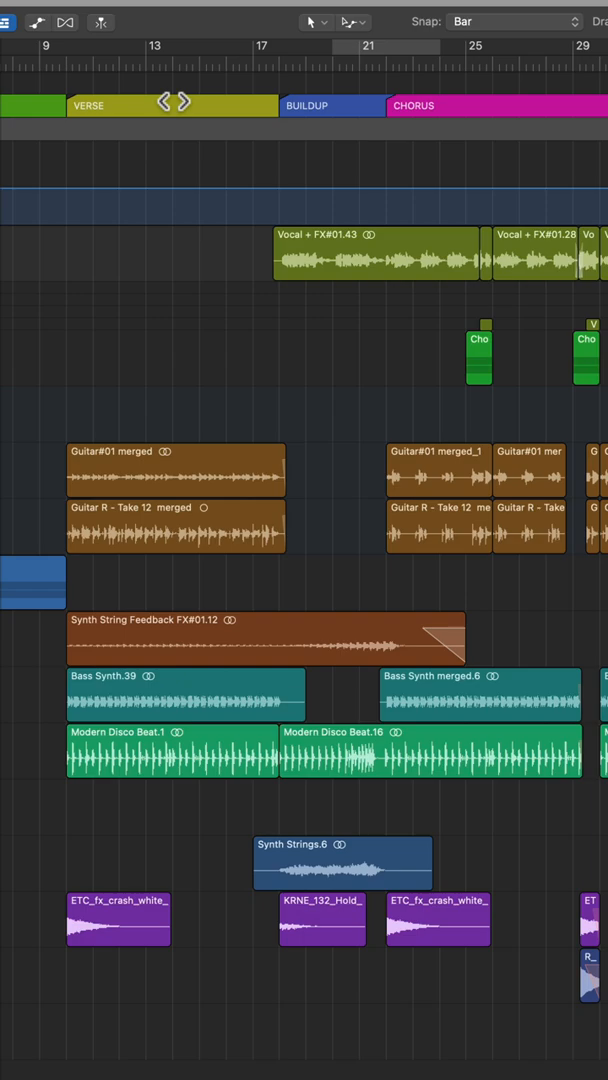
{"action": "mouse_move", "coordinate": [78, 62]}
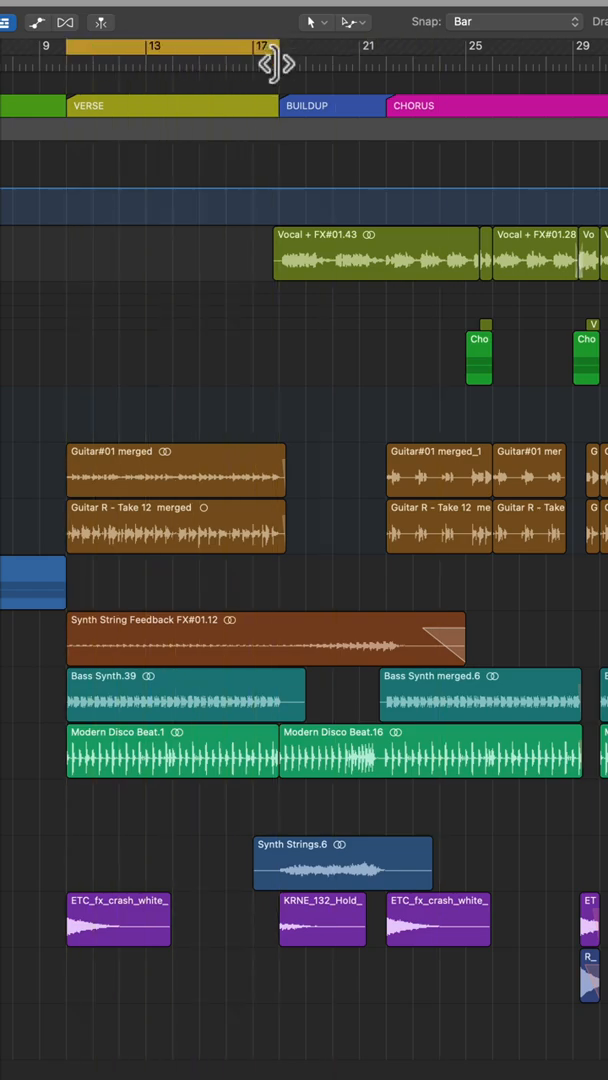
Repeat the bars 9–17 verse section between the locators, pushing Buildup later.
{"action": "left_click", "coordinate": [459, 22]}
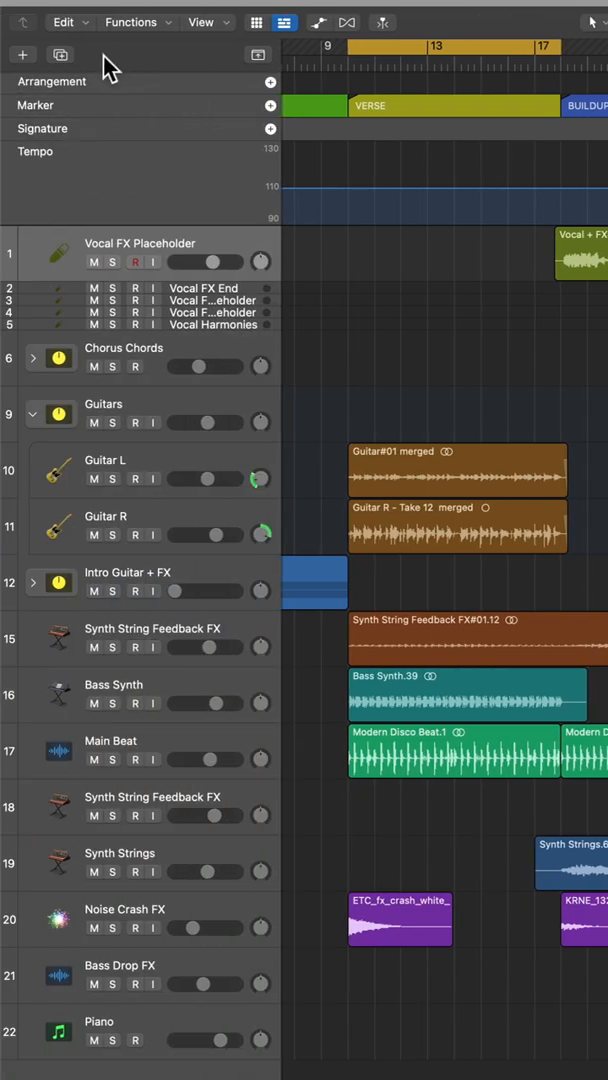
{"action": "left_click", "coordinate": [63, 22]}
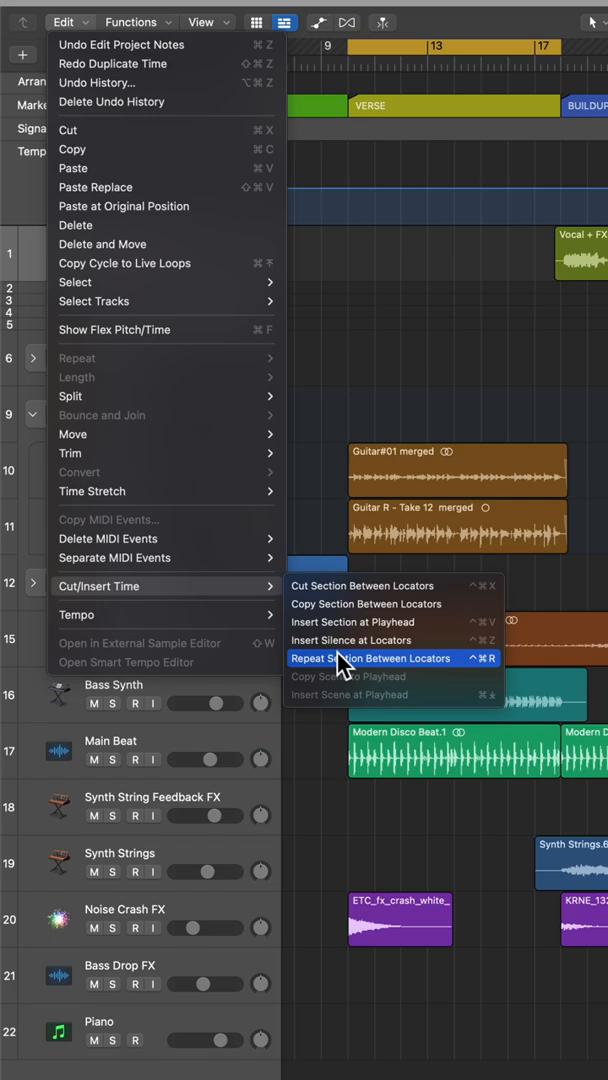
{"action": "left_click", "coordinate": [372, 658]}
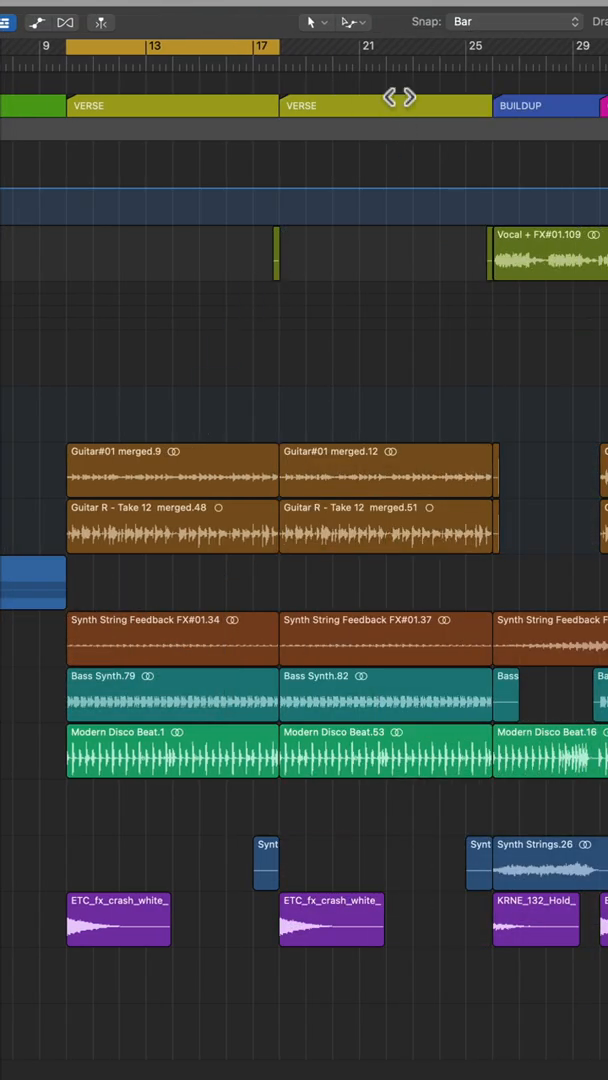
{"action": "mouse_move", "coordinate": [253, 278]}
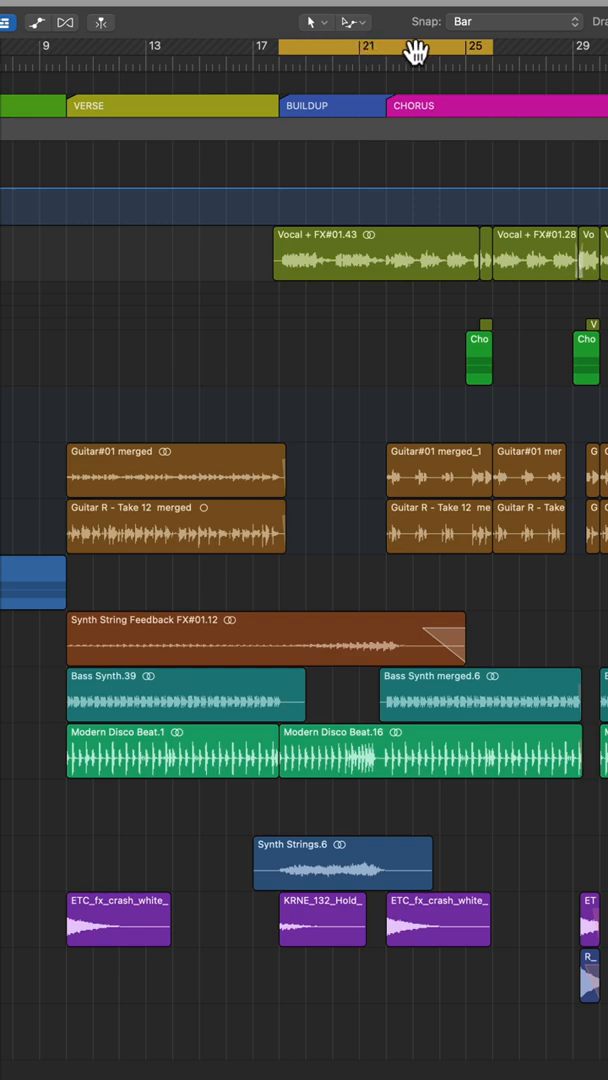
{"action": "mouse_move", "coordinate": [461, 46]}
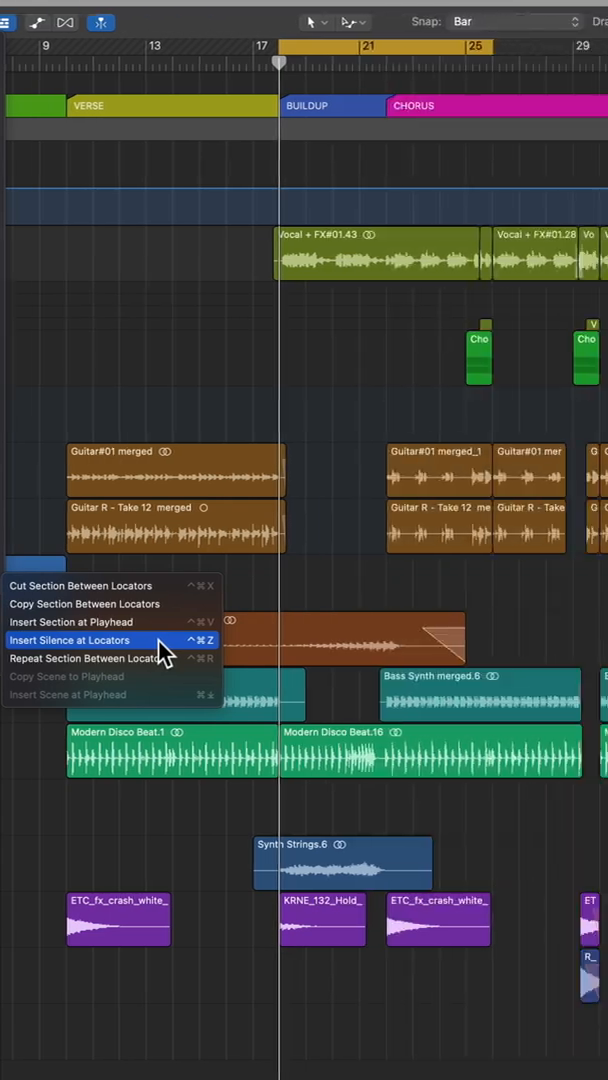
Insert silence at the bars 17–25 locators, moving Buildup and Chorus to bar 25.
{"action": "left_click", "coordinate": [70, 640]}
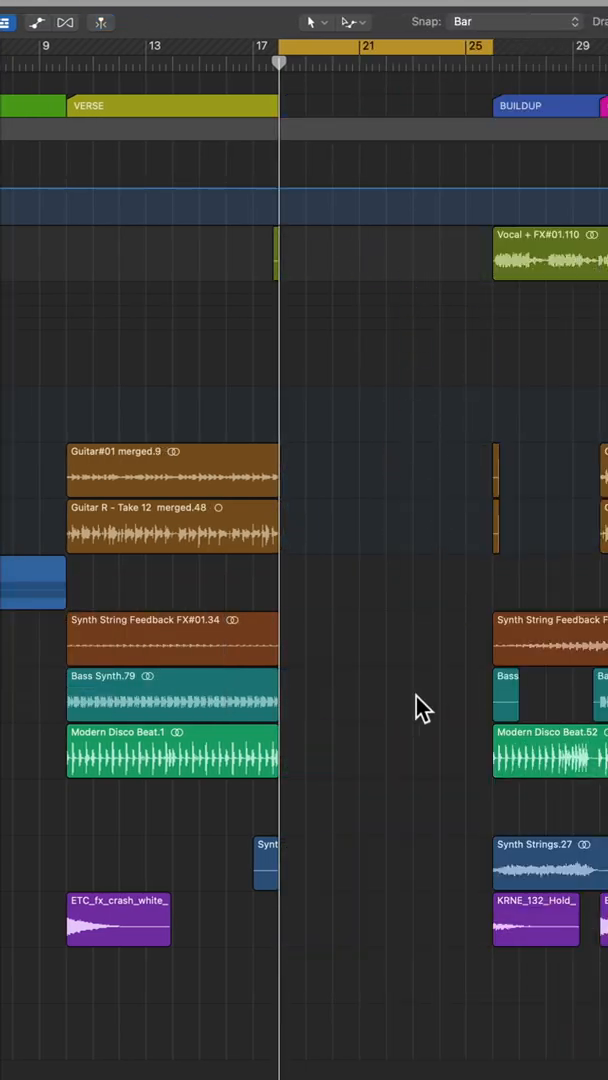
{"action": "mouse_move", "coordinate": [303, 342]}
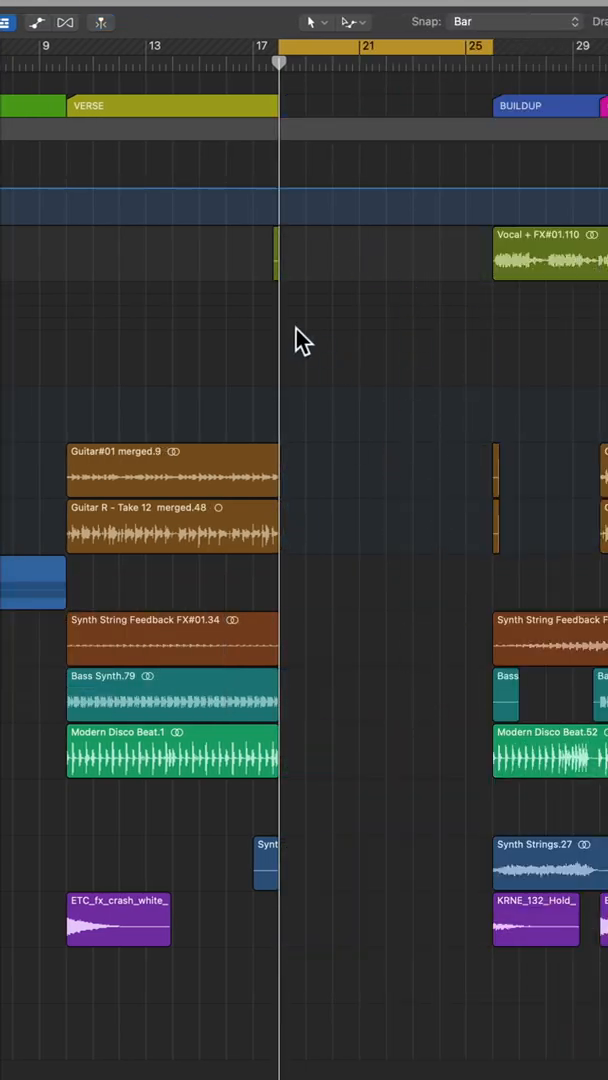